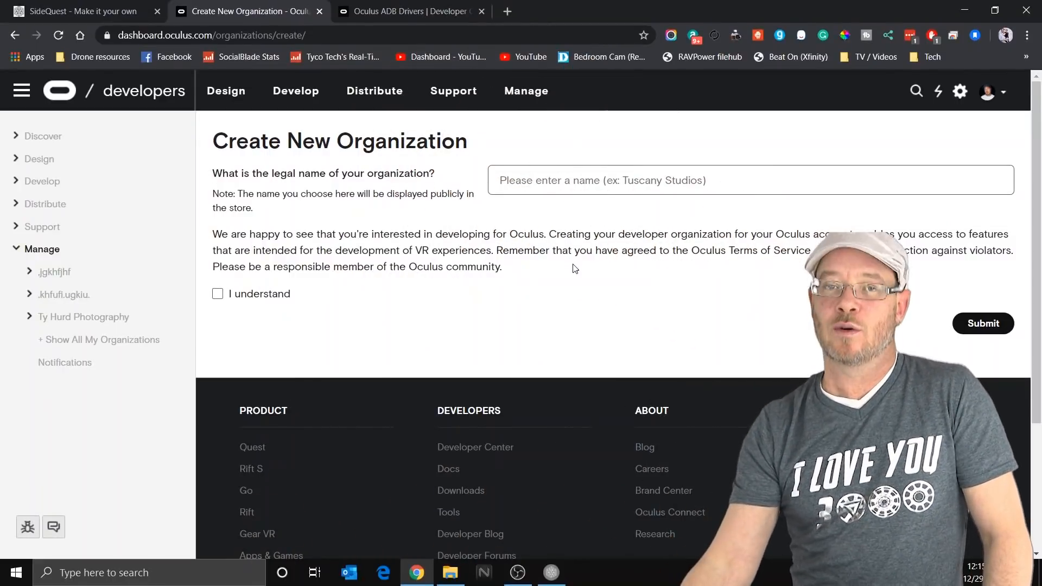
mouse_move(549, 271)
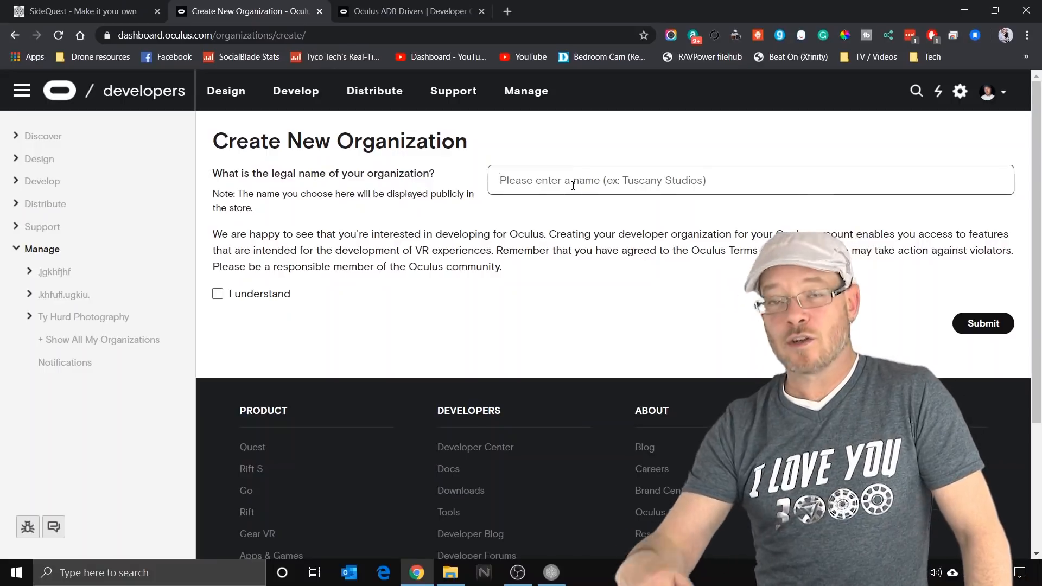
- Name the organization 'kjgkjvkljgkhjg', acknowledge the terms, submit it and agree to the NDA
type("kjgkjvkljgkhjg")
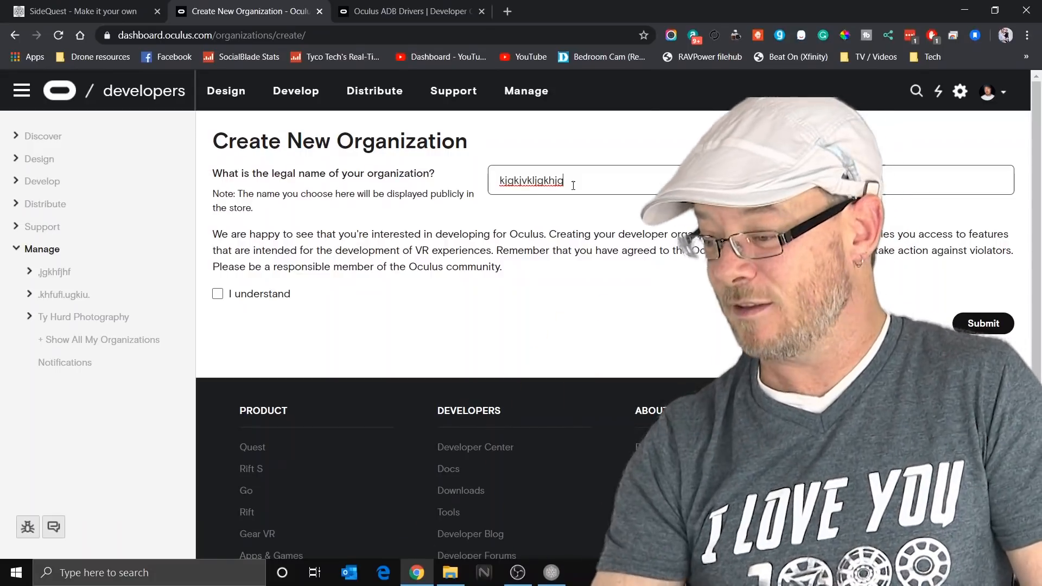
left_click(217, 293)
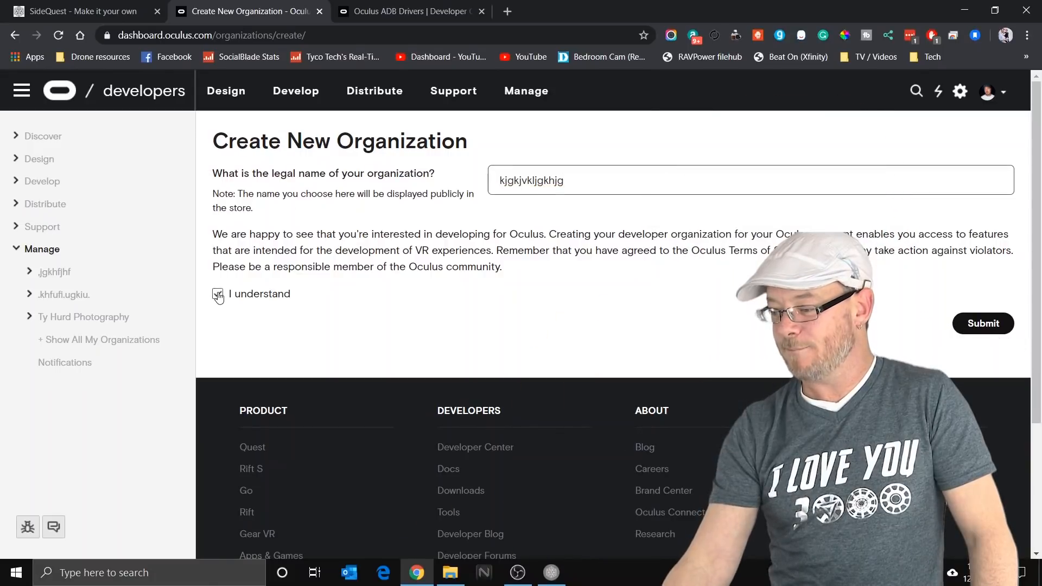
left_click(984, 324)
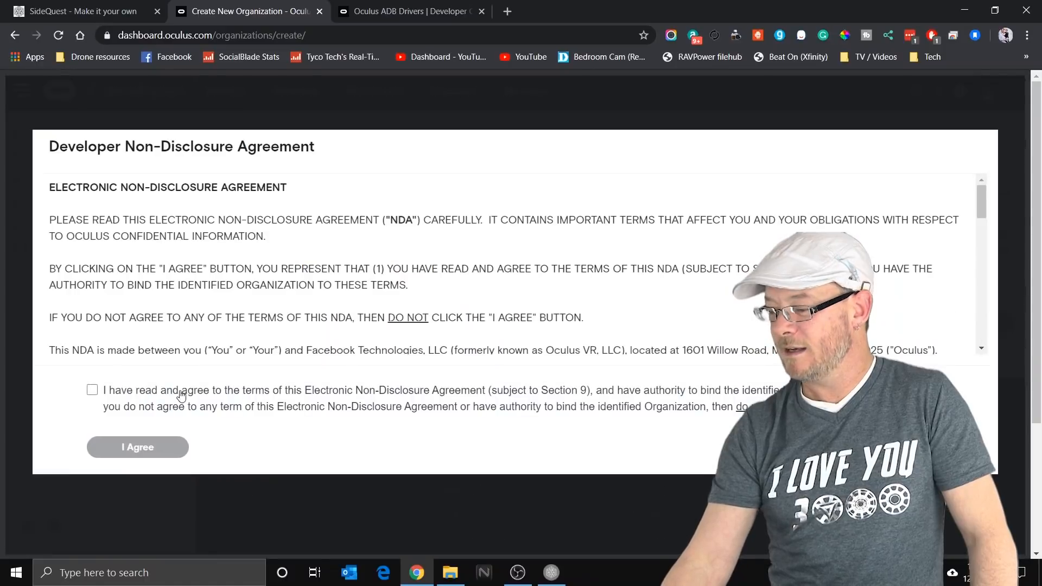
left_click(91, 390)
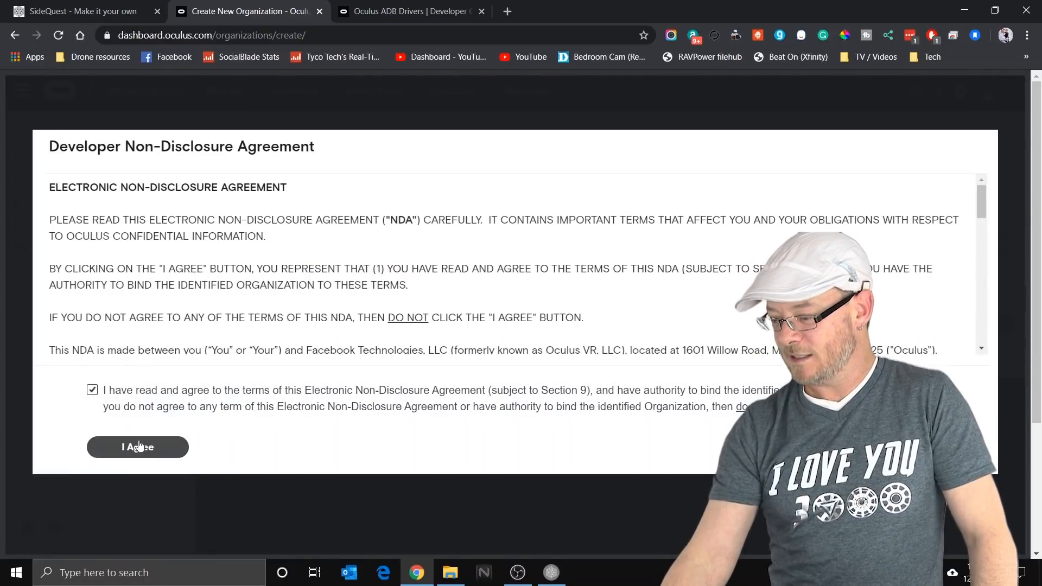
left_click(137, 447)
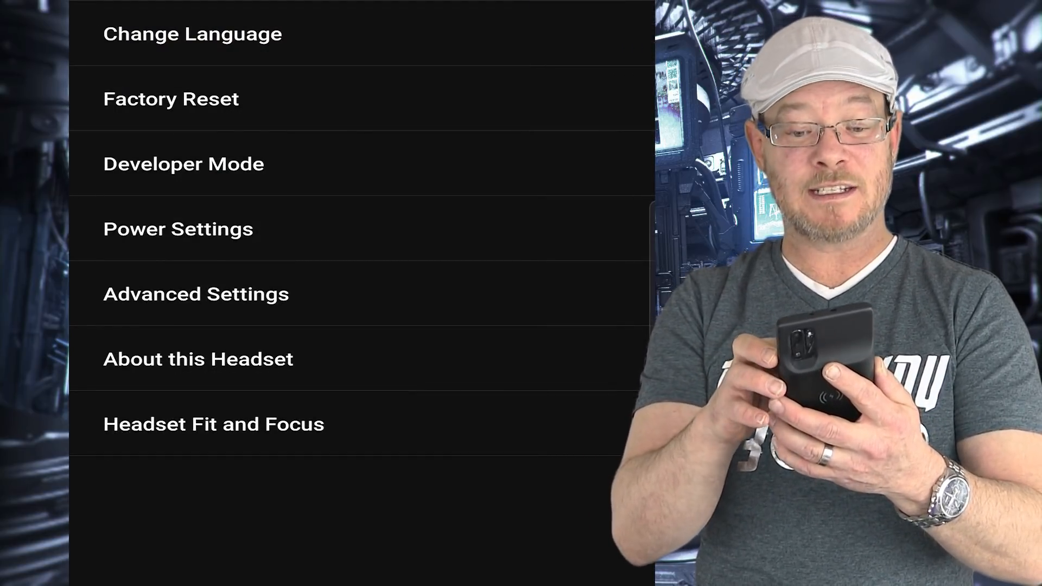
- Select Developer Mode from the headset's settings list
left_click(184, 164)
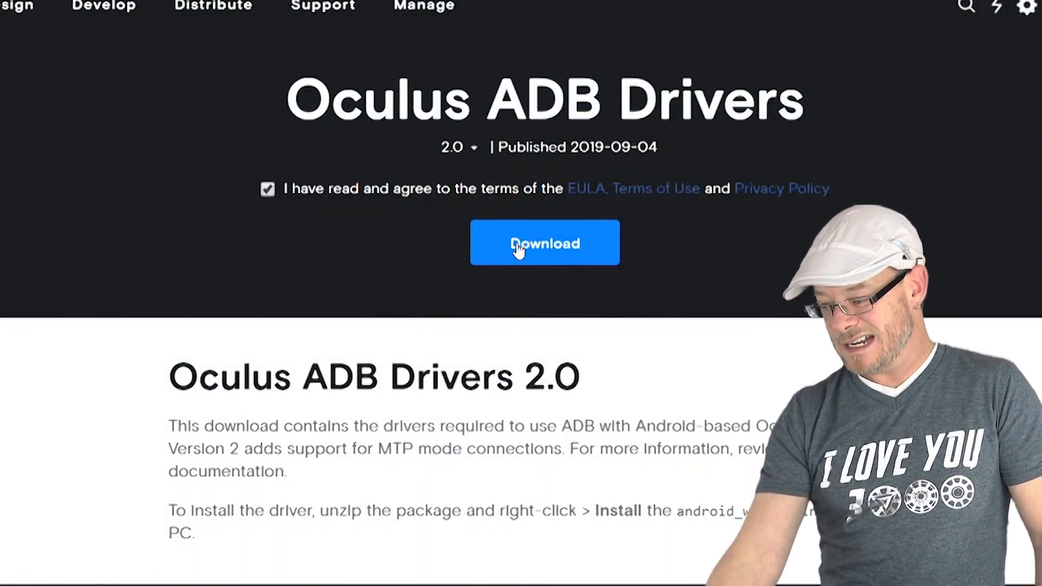
- Download the Oculus ADB Drivers 2.0 package
left_click(546, 243)
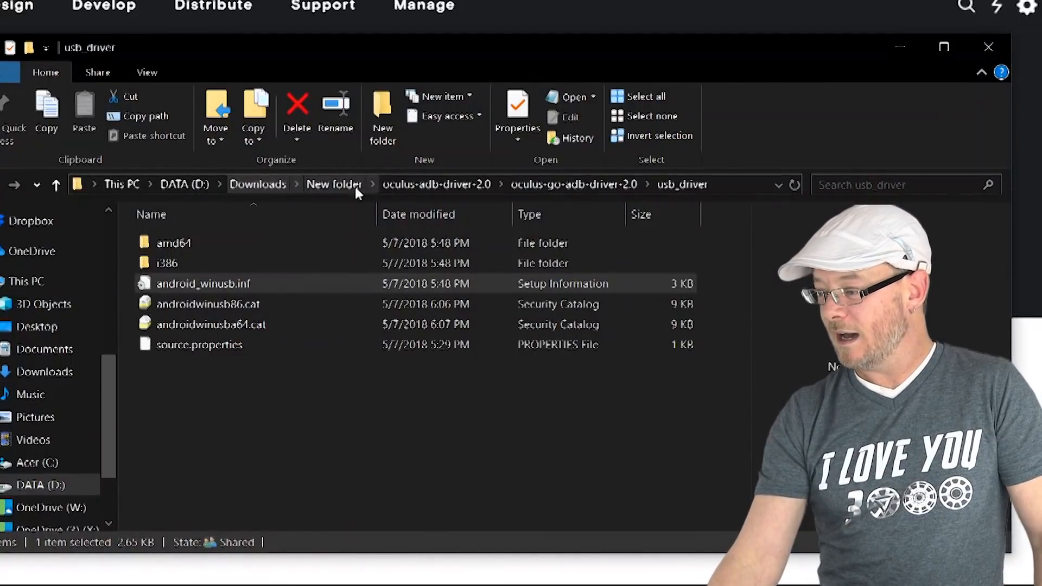
- Locate the downloaded driver zip and its extracted folder
left_click(334, 183)
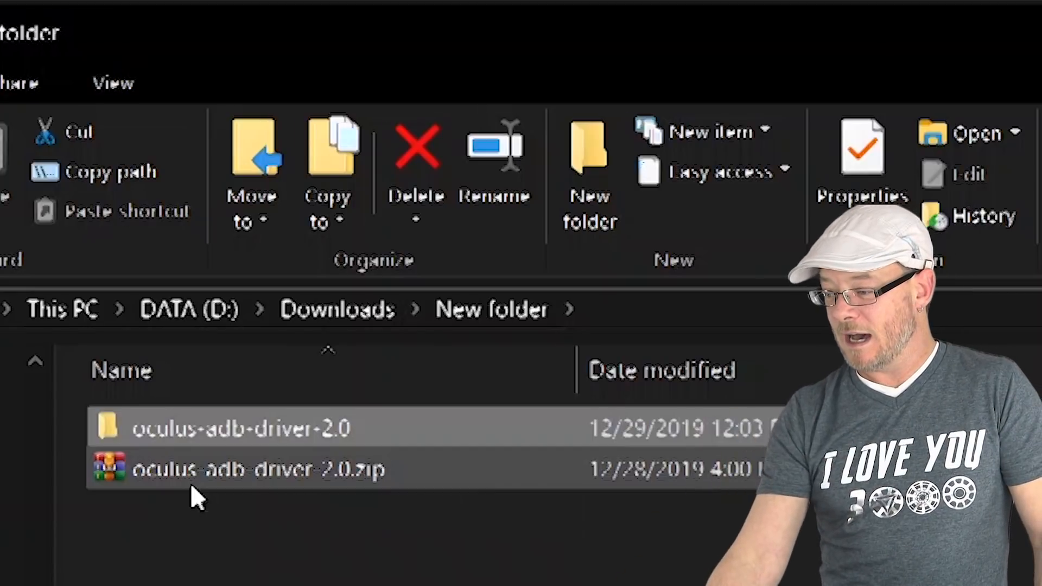
left_click(243, 470)
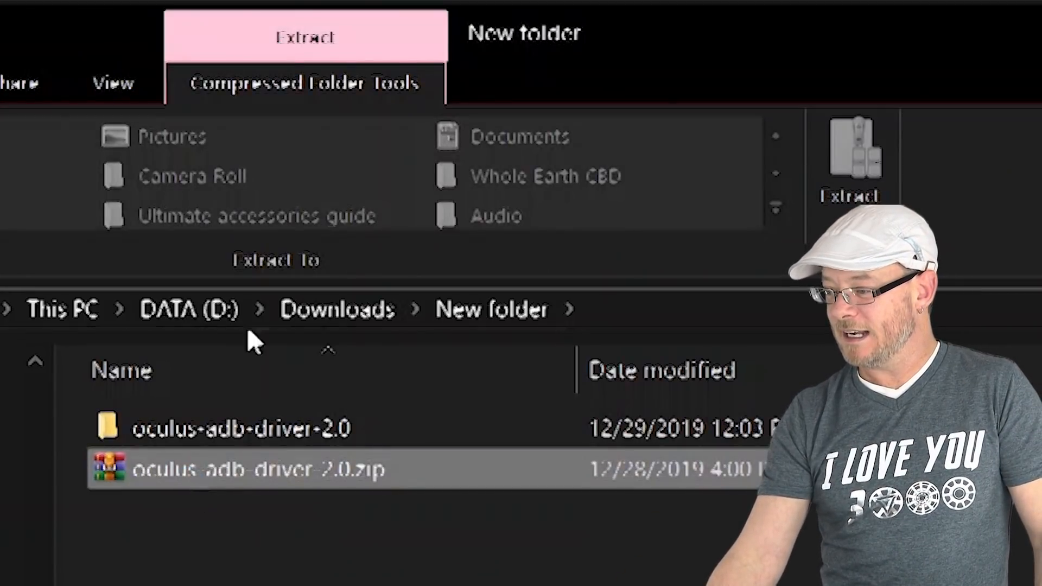
mouse_move(133, 431)
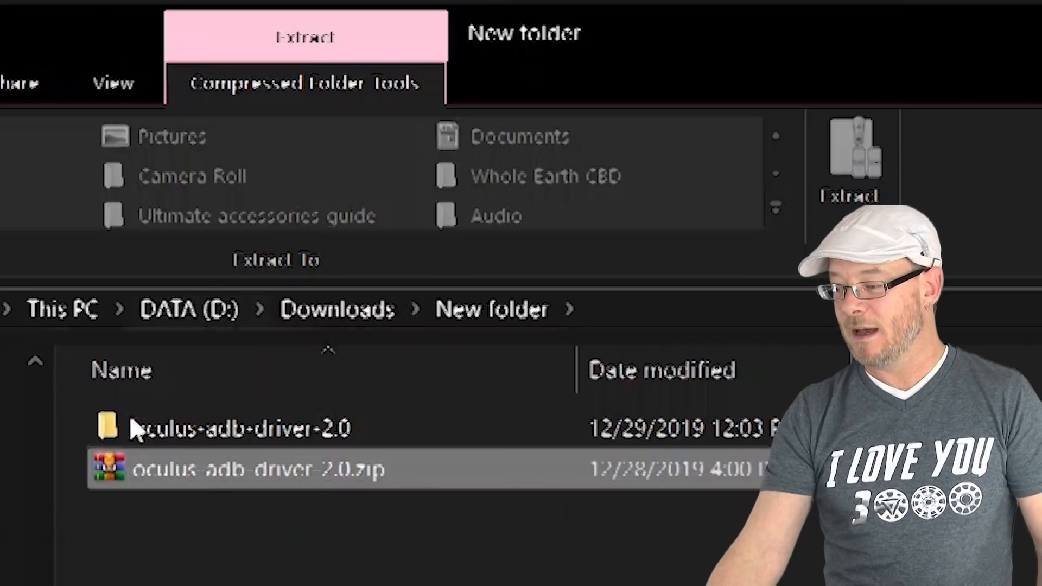
mouse_move(179, 502)
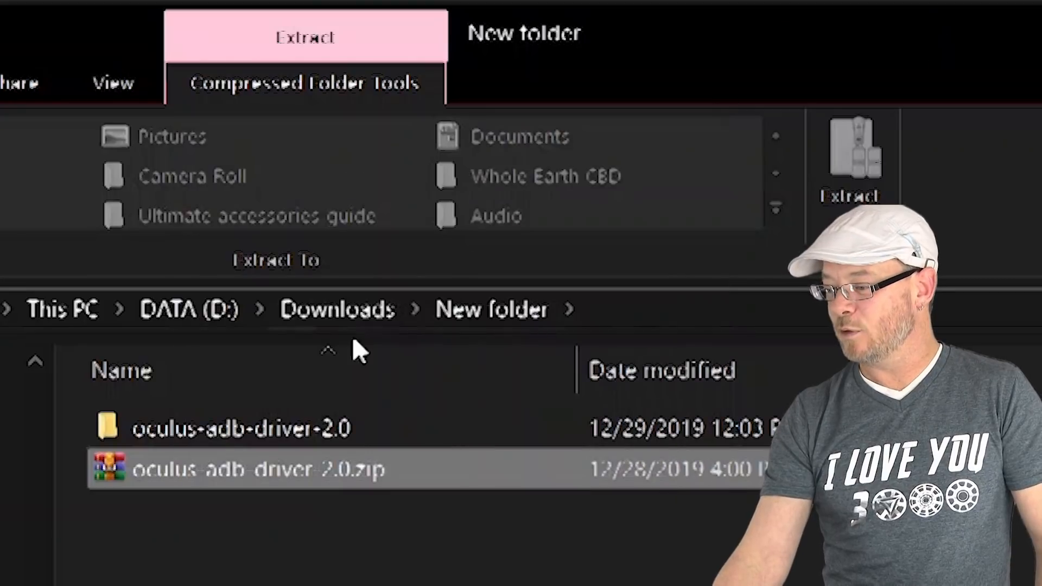
left_click(217, 428)
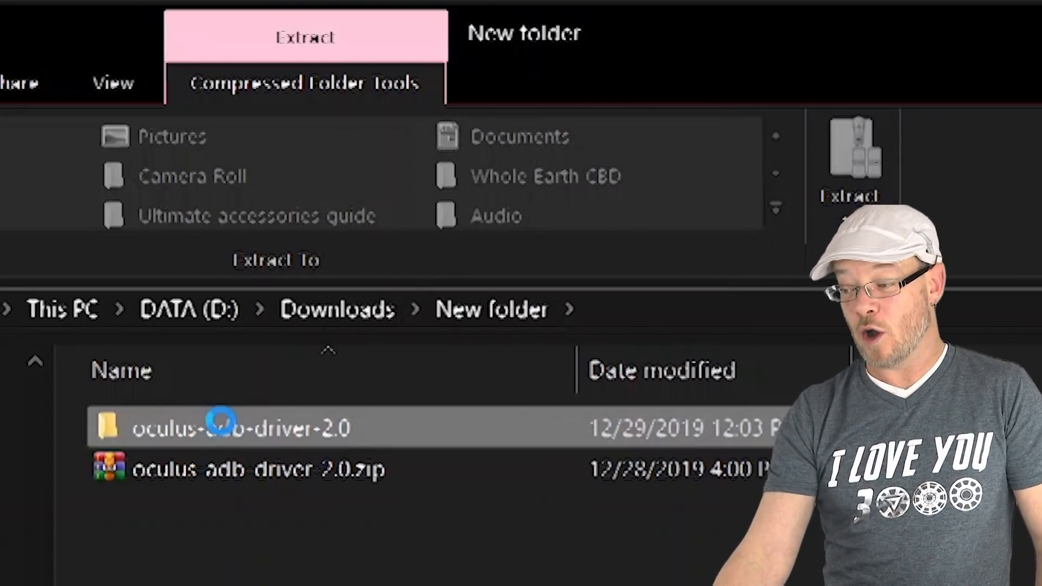
- Go into the usb_driver folder and bring up install options for android_winusb.inf
double_click(223, 429)
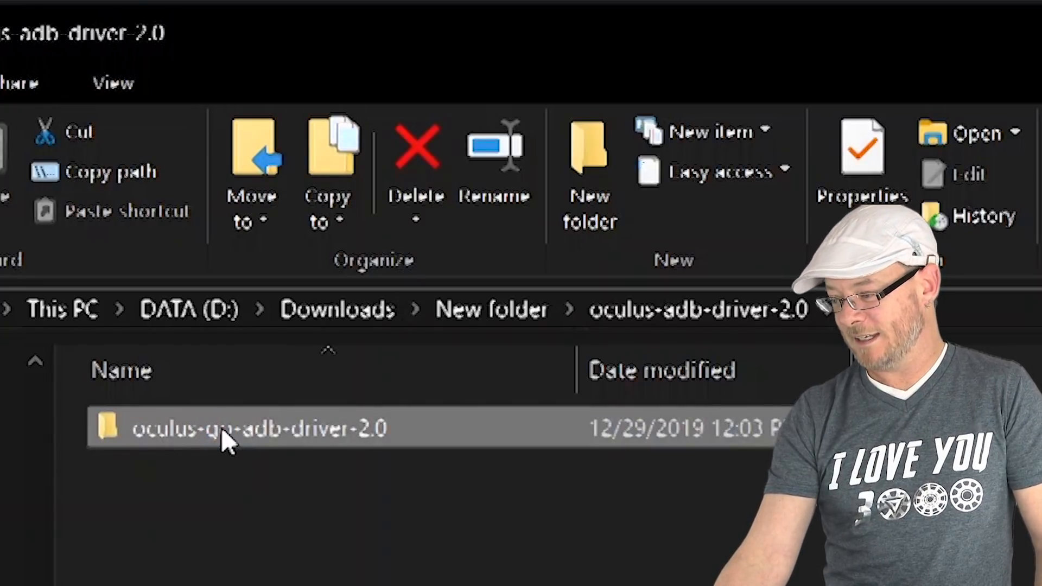
double_click(223, 435)
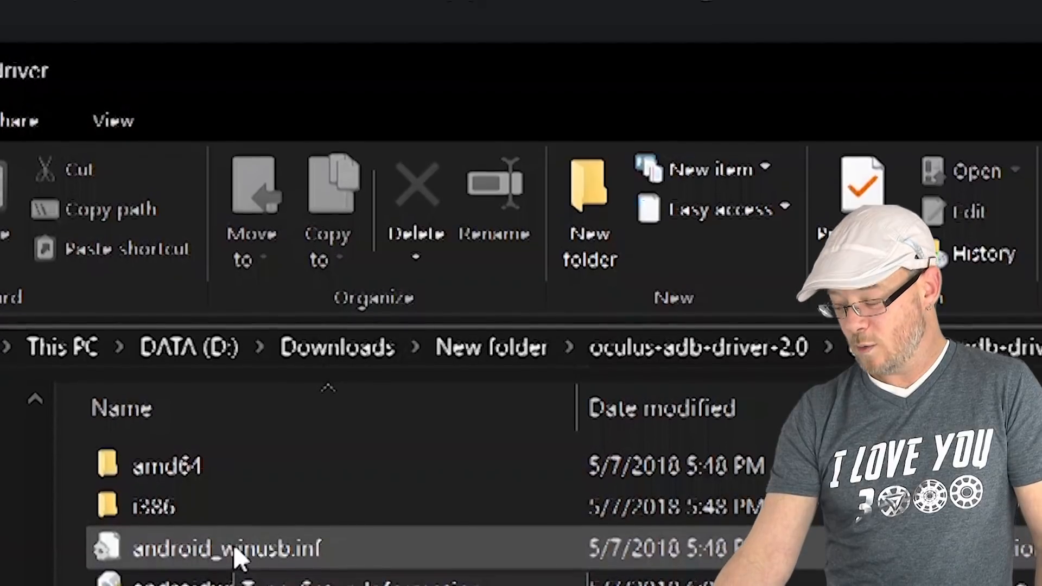
right_click(226, 547)
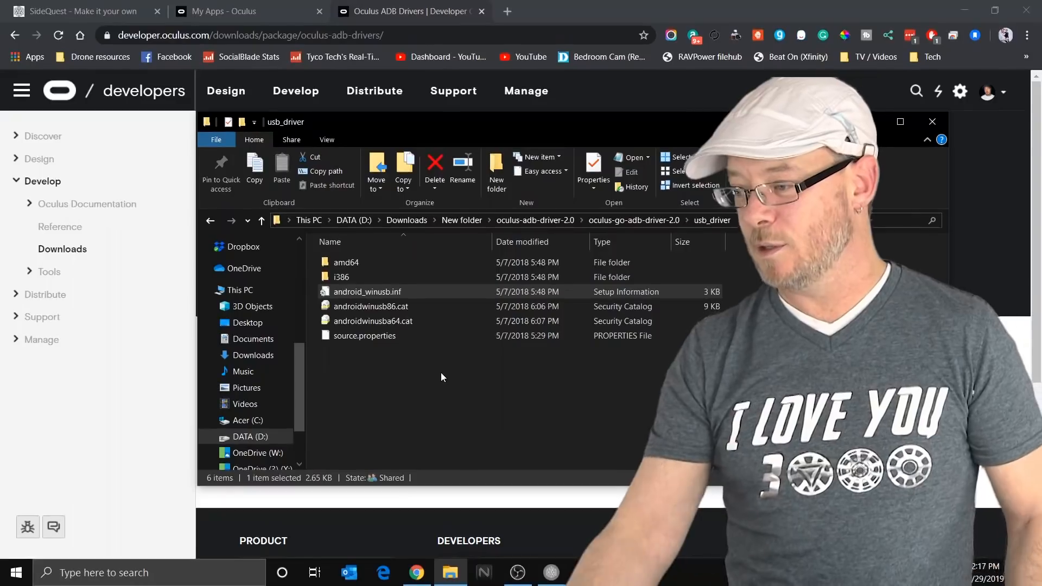
- Switch to SideQuest and wait for the headset to show as connected
left_click(65, 11)
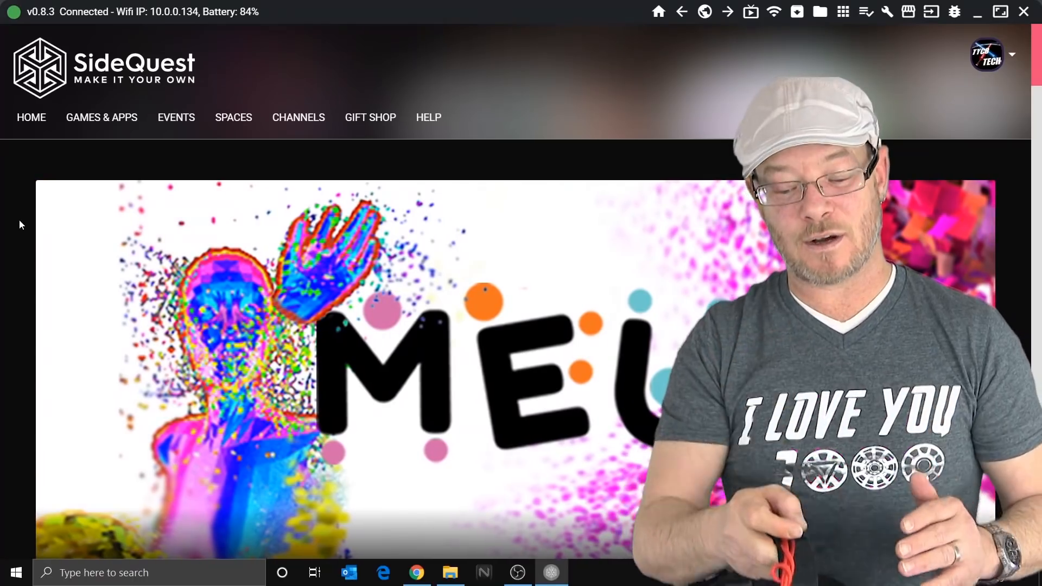
- Dismiss the prompt and browse the Games & Apps catalogue
left_click(451, 573)
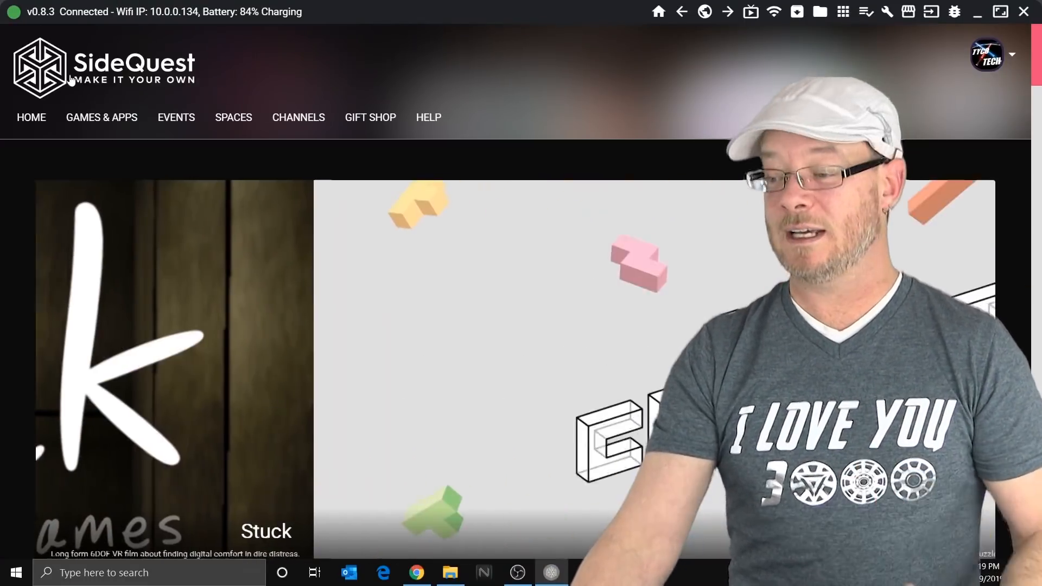
left_click(101, 117)
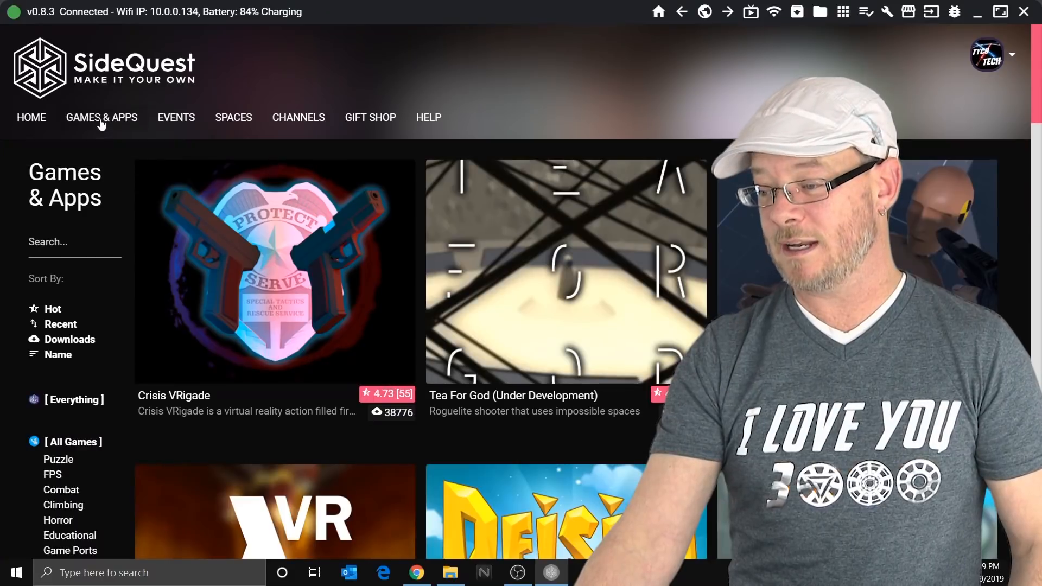
mouse_move(101, 117)
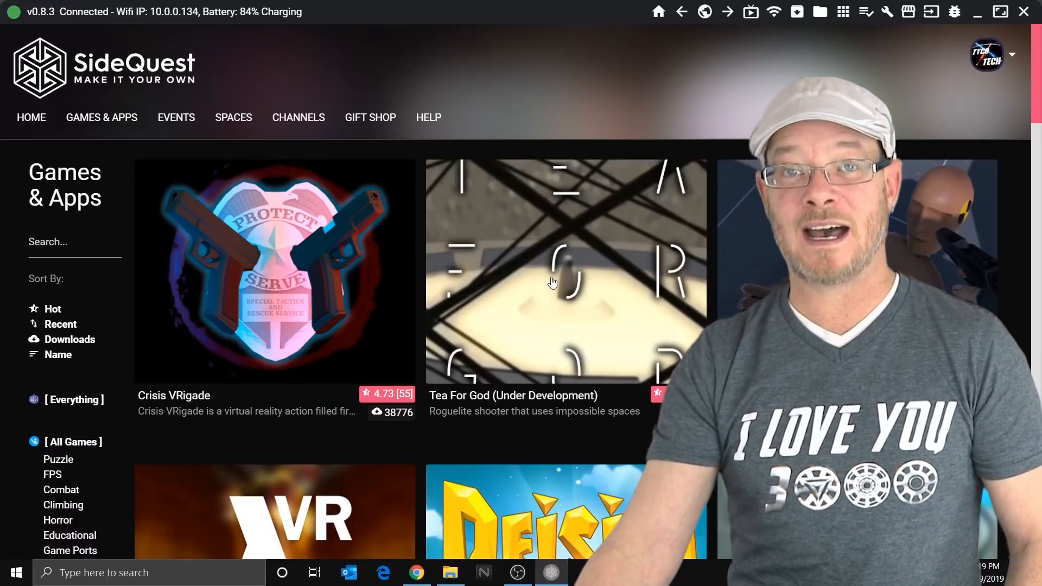
mouse_move(189, 308)
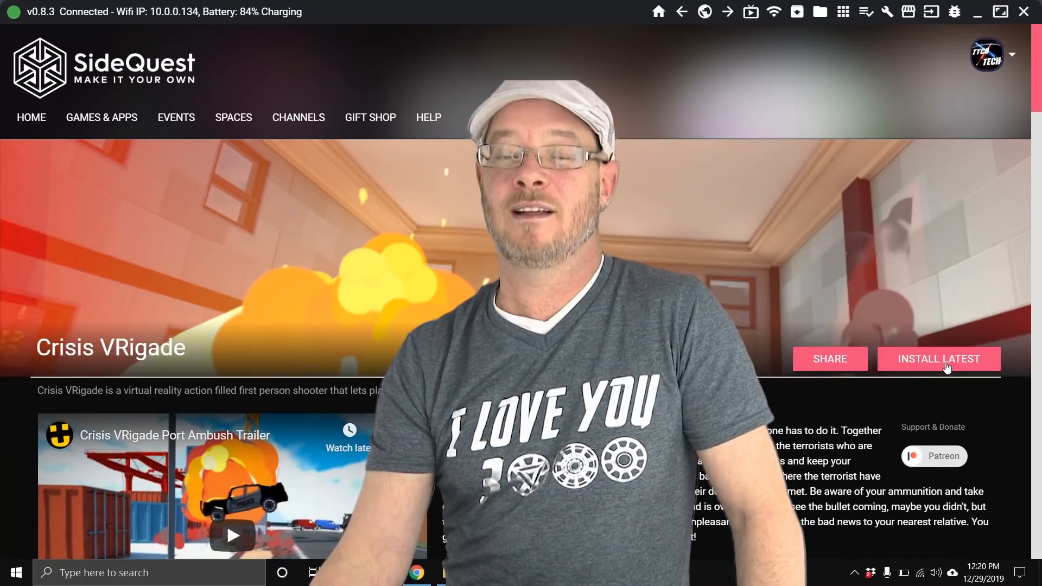
- Install the latest Crisis VRigade build onto the headset
left_click(939, 359)
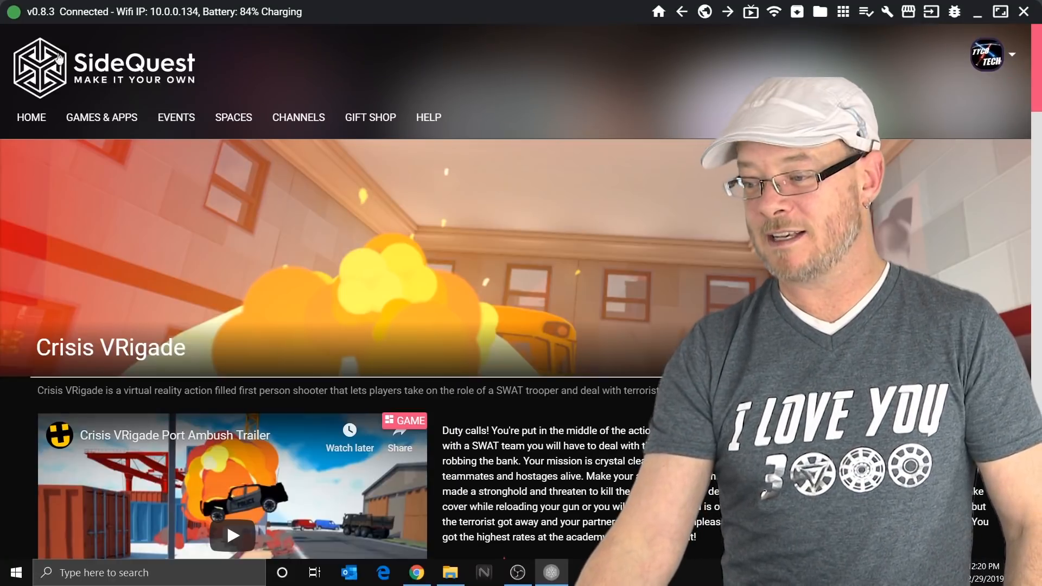
mouse_move(308, 124)
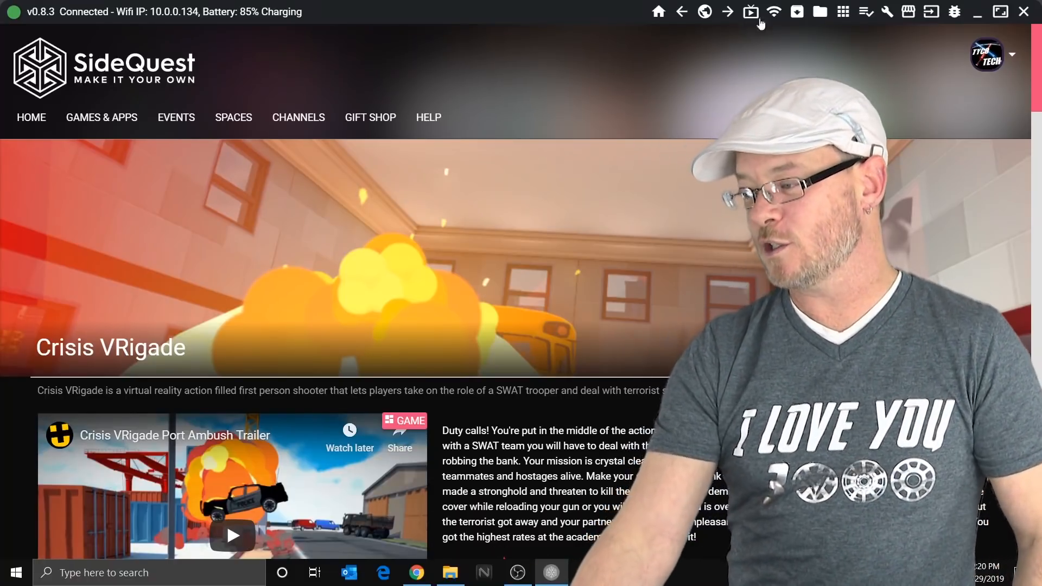
mouse_move(775, 12)
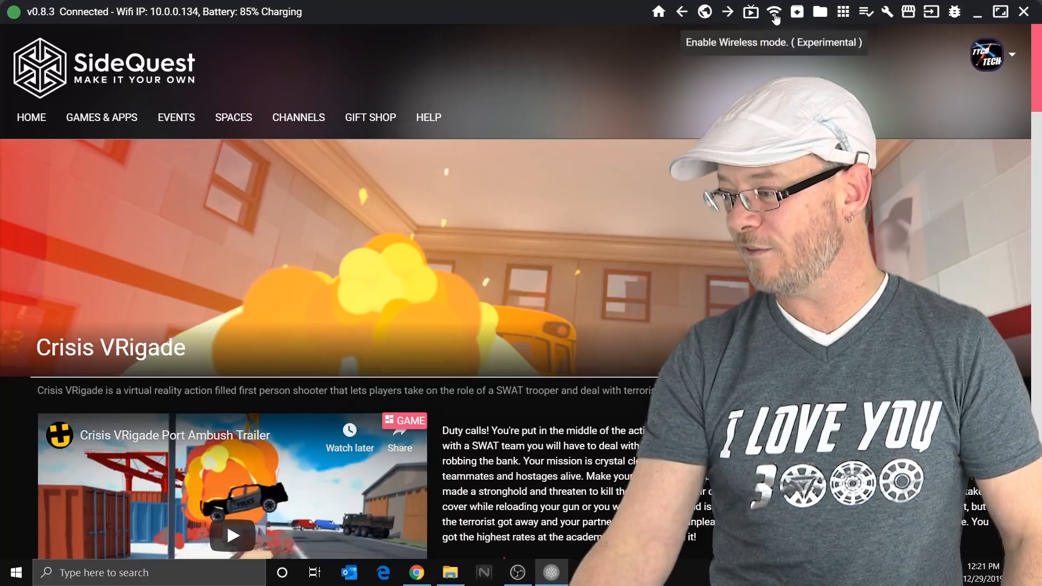
- Enable and confirm wireless mode, then bring up the Stream Options
left_click(775, 12)
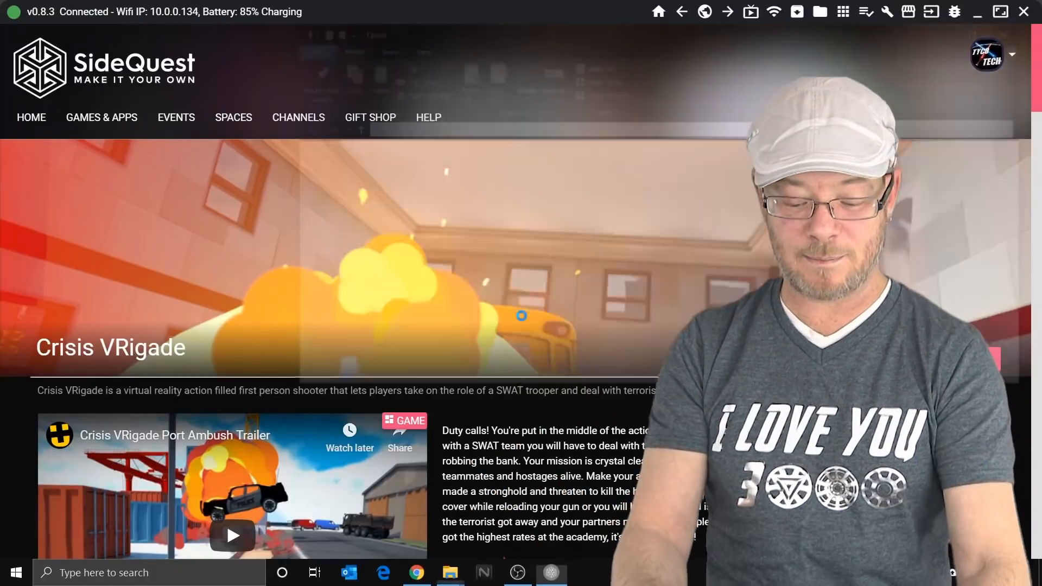
left_click(449, 573)
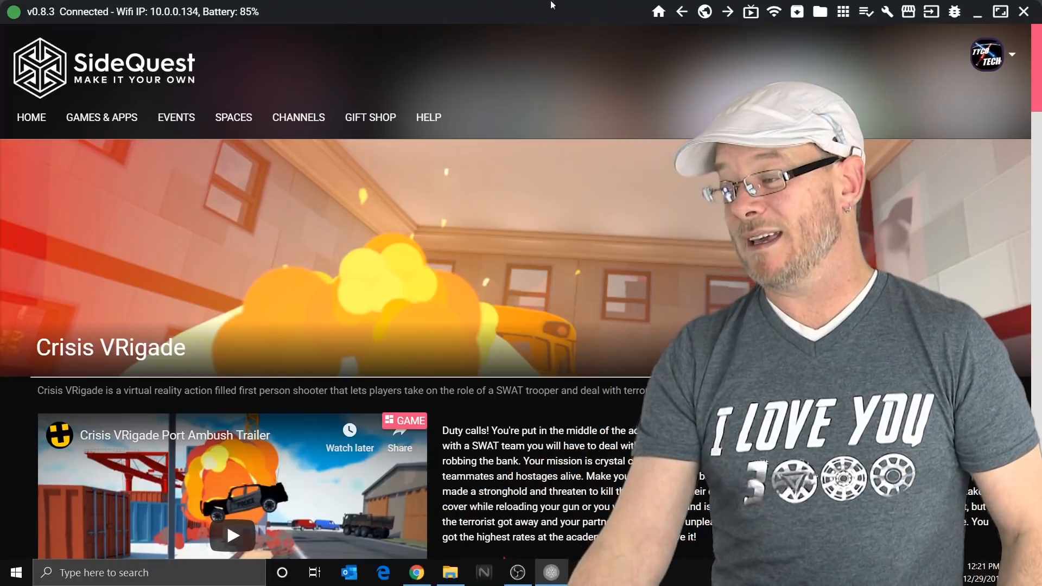
mouse_move(751, 16)
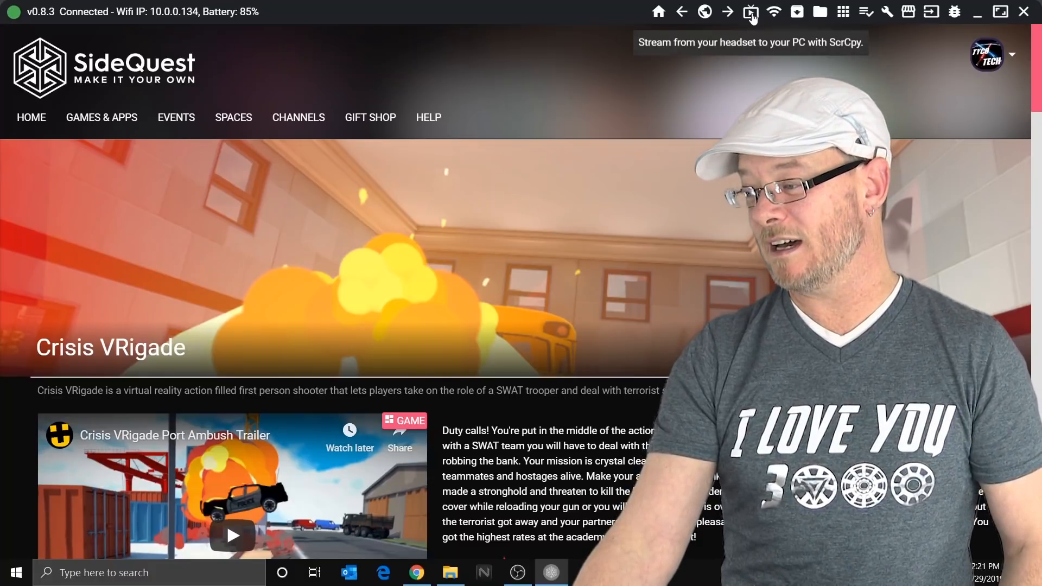
left_click(750, 12)
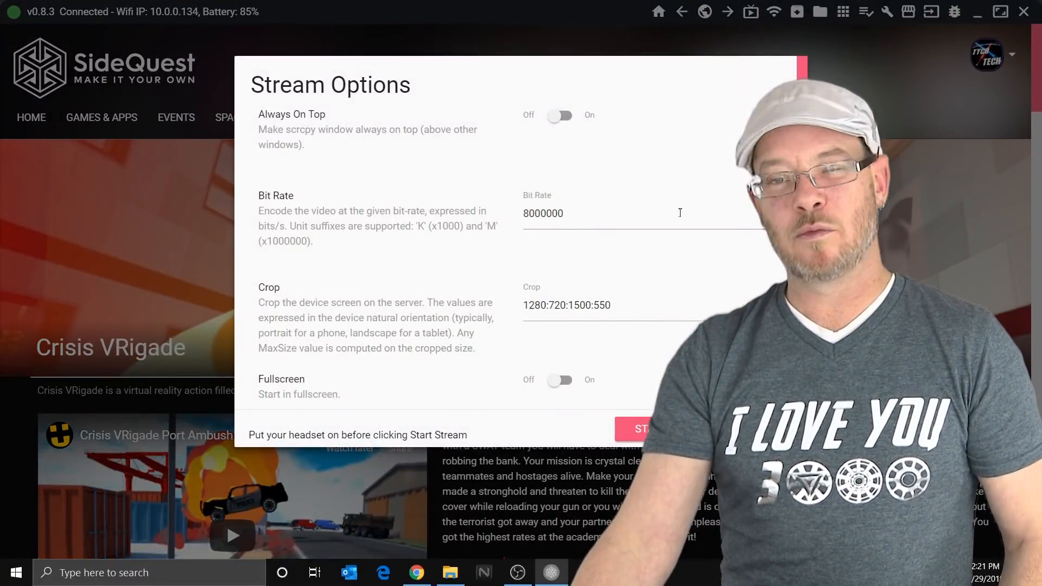